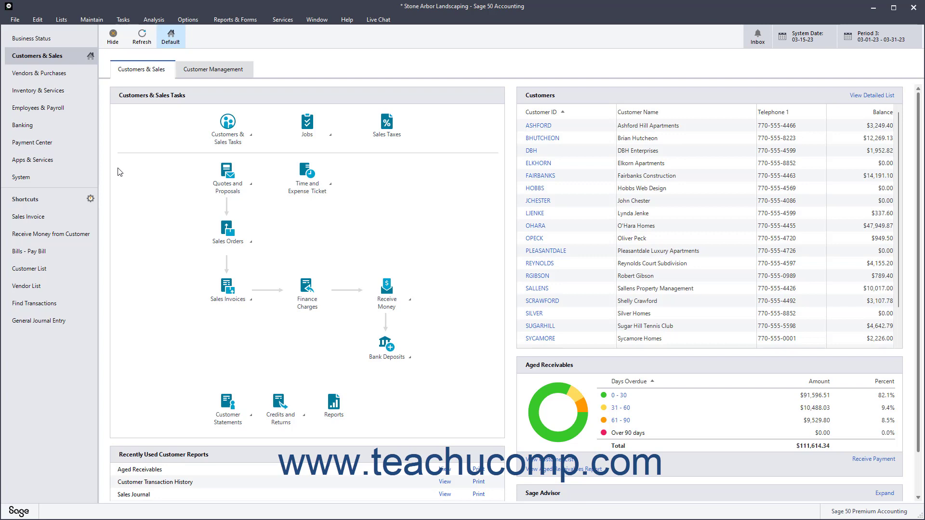
Step: Start a new blank sales invoice from the Tasks menu's Sales/Invoicing command
left_click(122, 19)
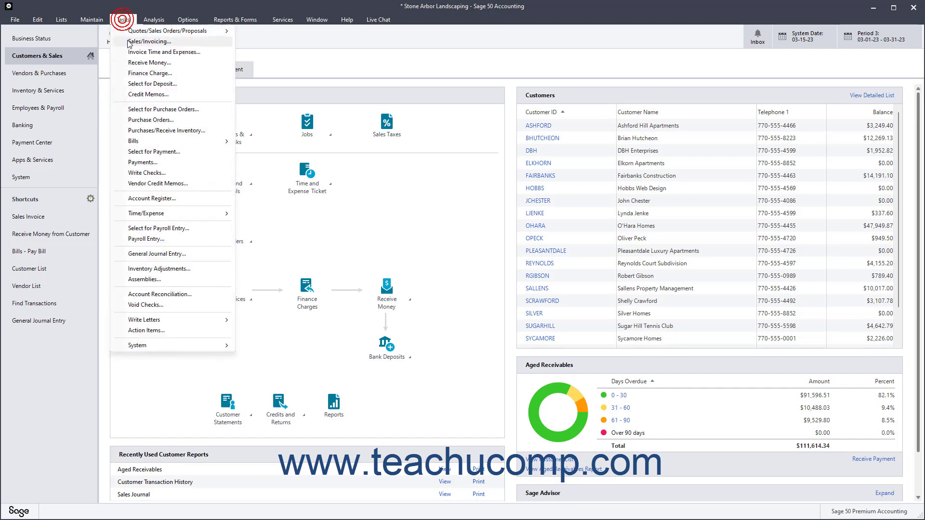
left_click(151, 41)
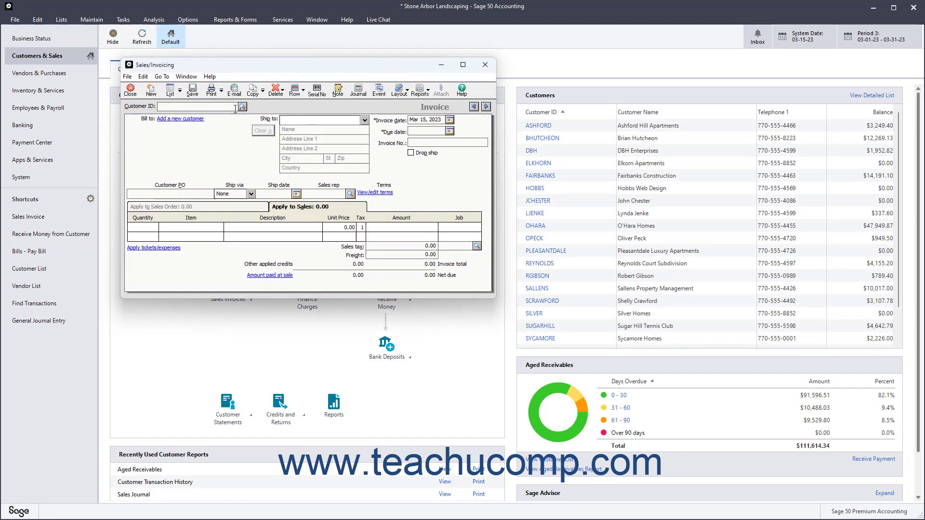
Step: Make OHARA (O'Hara Homes) the invoice customer and dismiss the credit-limit warning
left_click(242, 107)
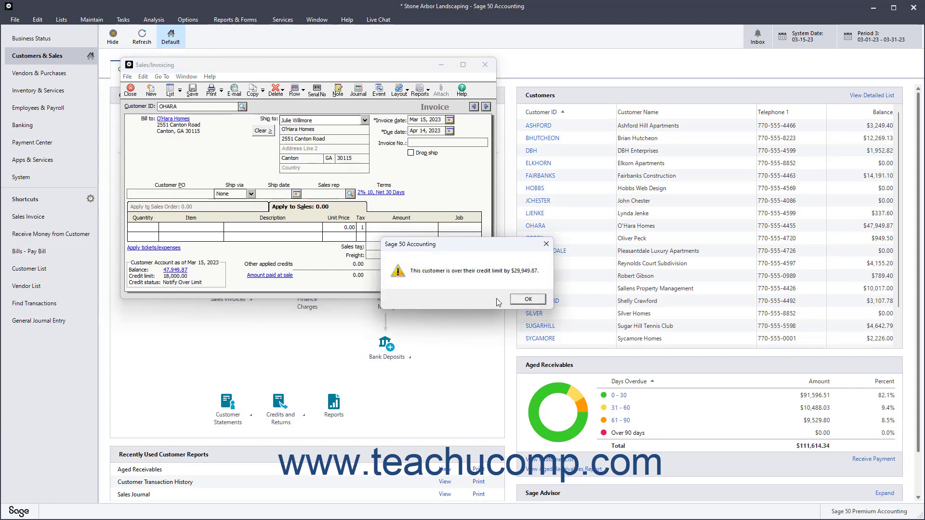
left_click(527, 298)
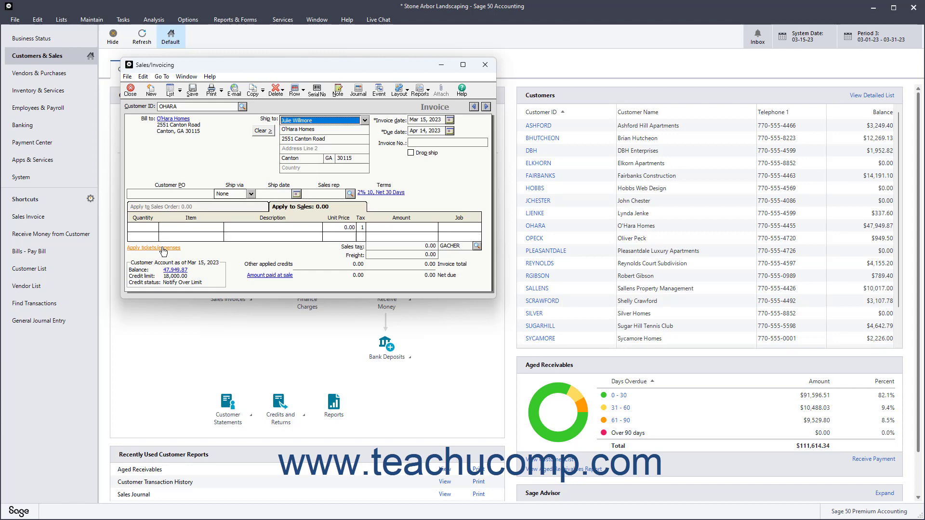
Step: Review O'Hara Homes' expense and time tickets, marking the first Mar 15 $480.00 time ticket to use
left_click(155, 247)
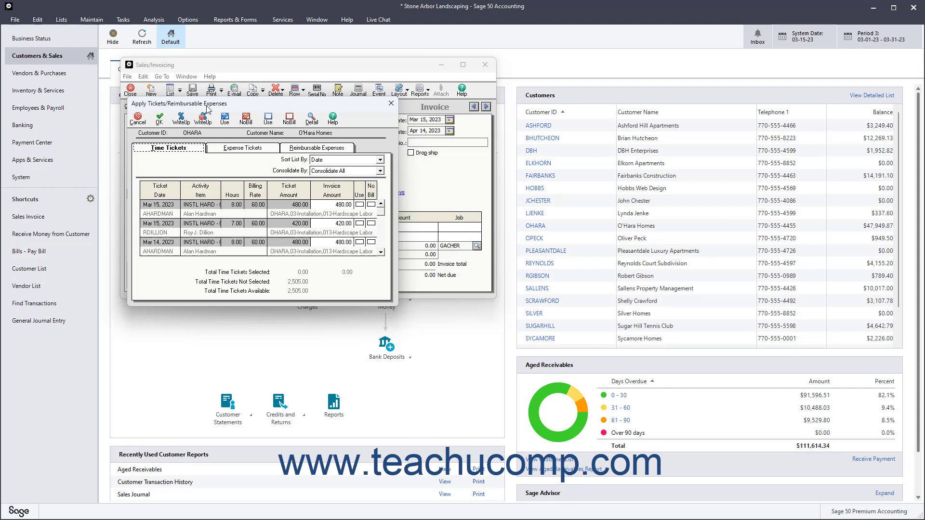
mouse_move(240, 153)
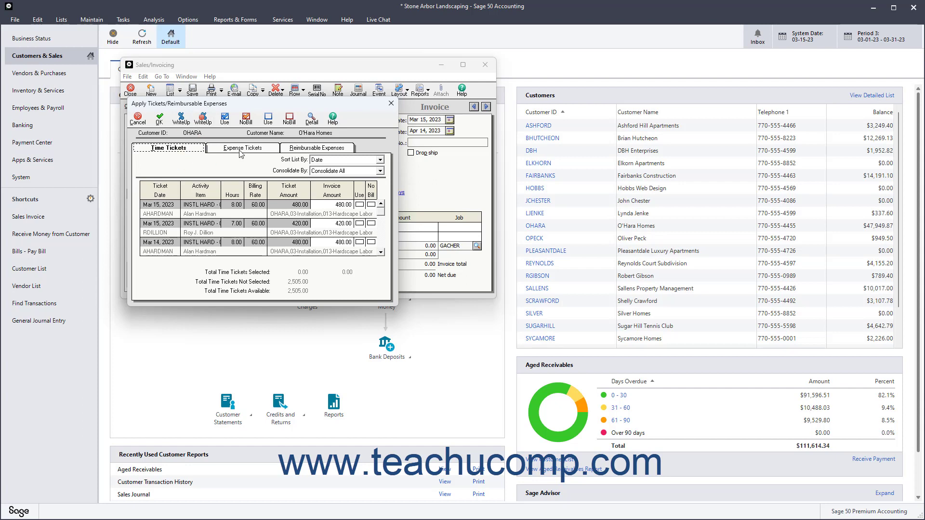
left_click(243, 147)
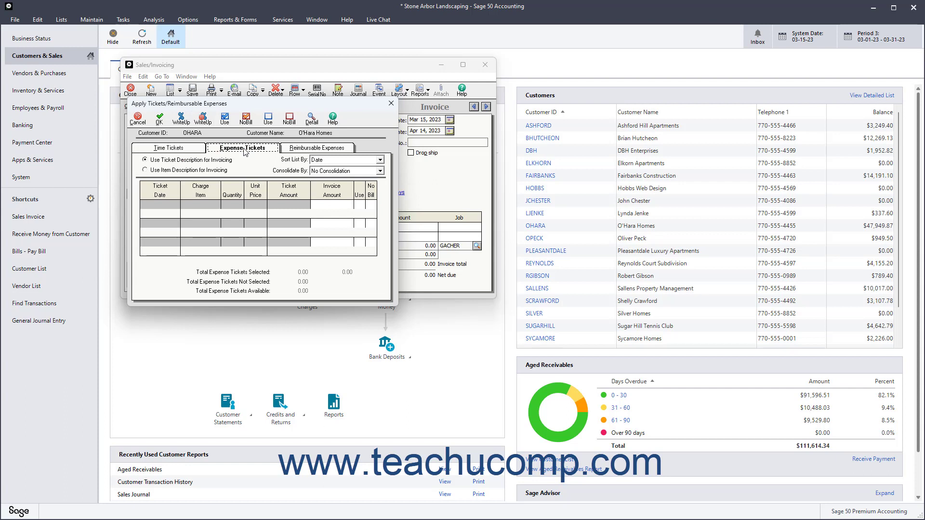
mouse_move(176, 153)
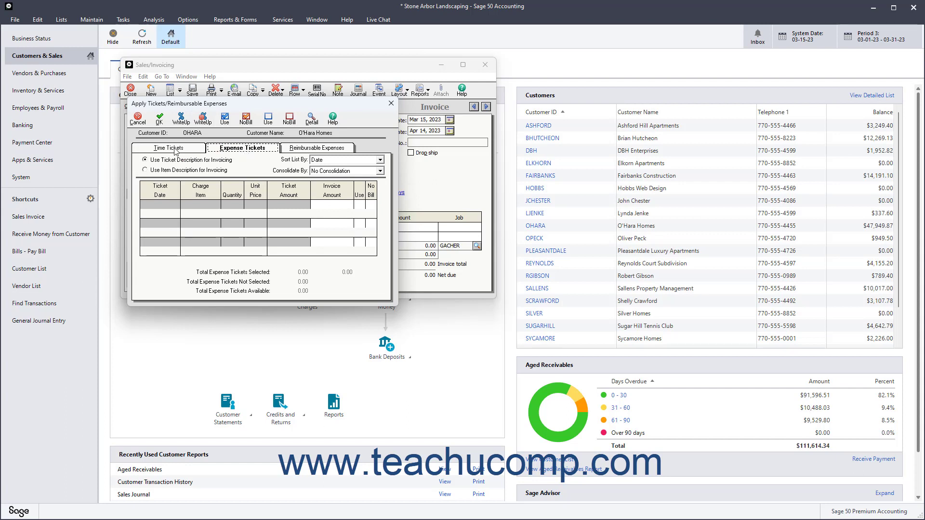
left_click(168, 148)
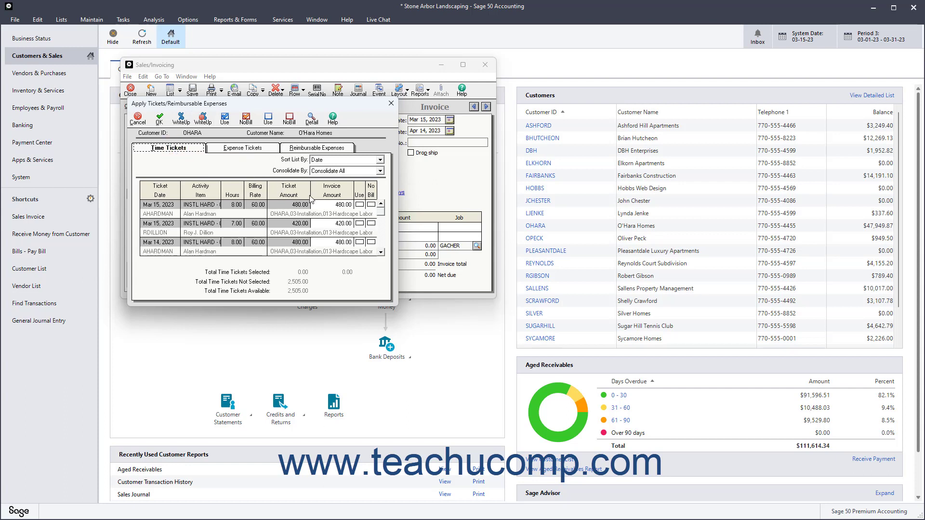
left_click(360, 204)
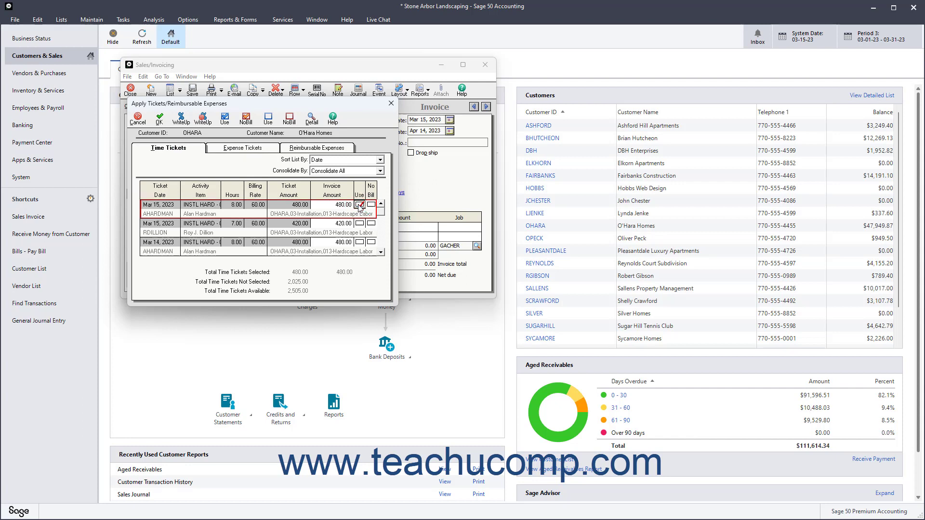
Step: Mark the remaining time tickets to use, bringing the selected total to $2,505.00
left_click(361, 204)
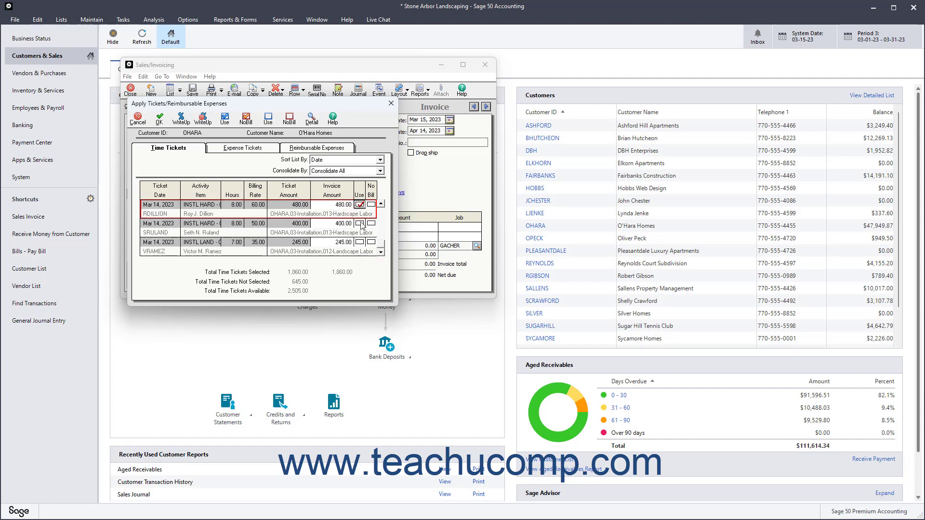
left_click(360, 242)
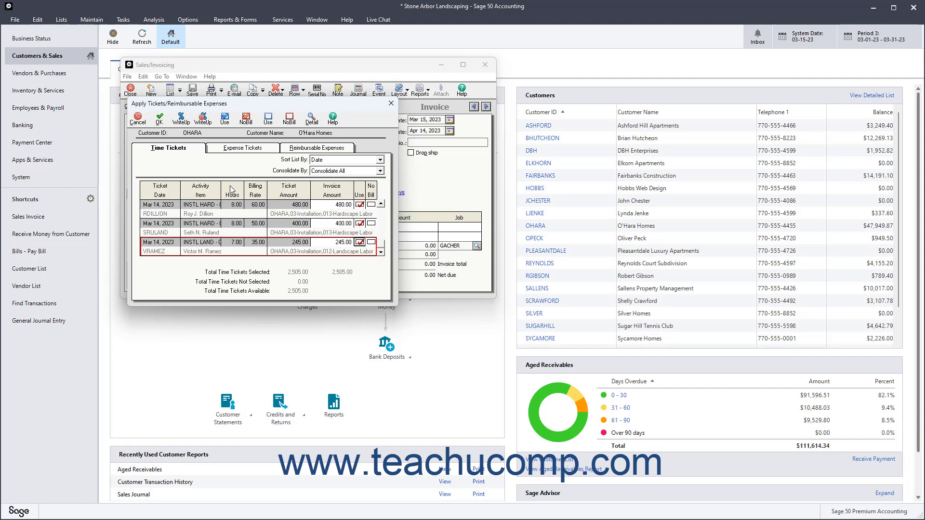
mouse_move(180, 117)
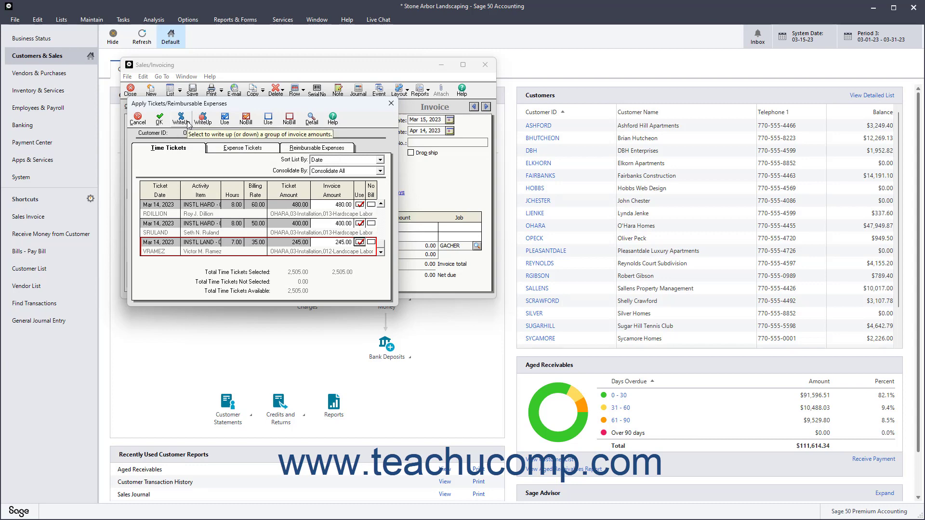
left_click(186, 118)
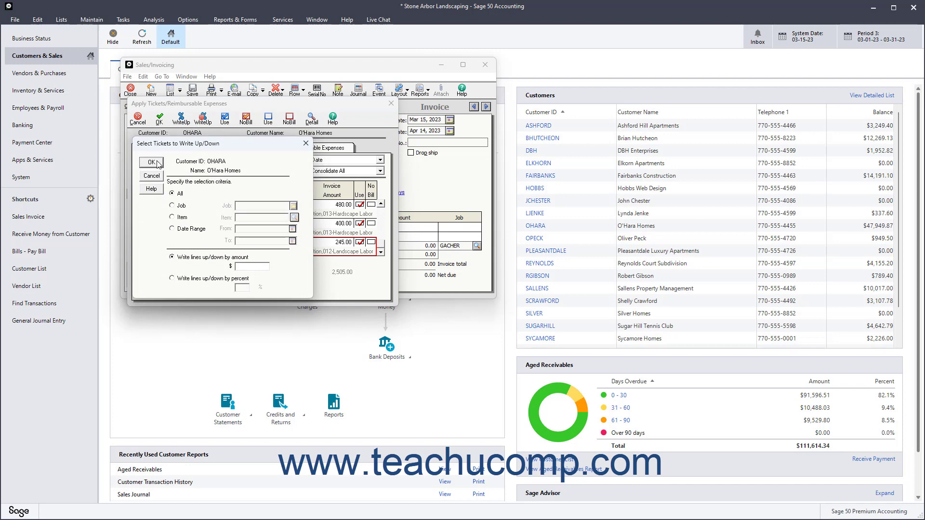
left_click(151, 162)
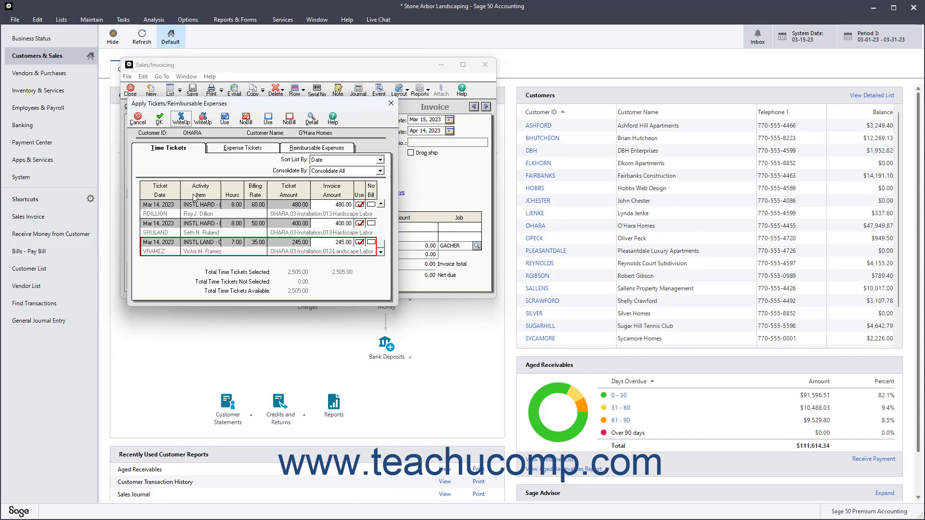
mouse_move(328, 248)
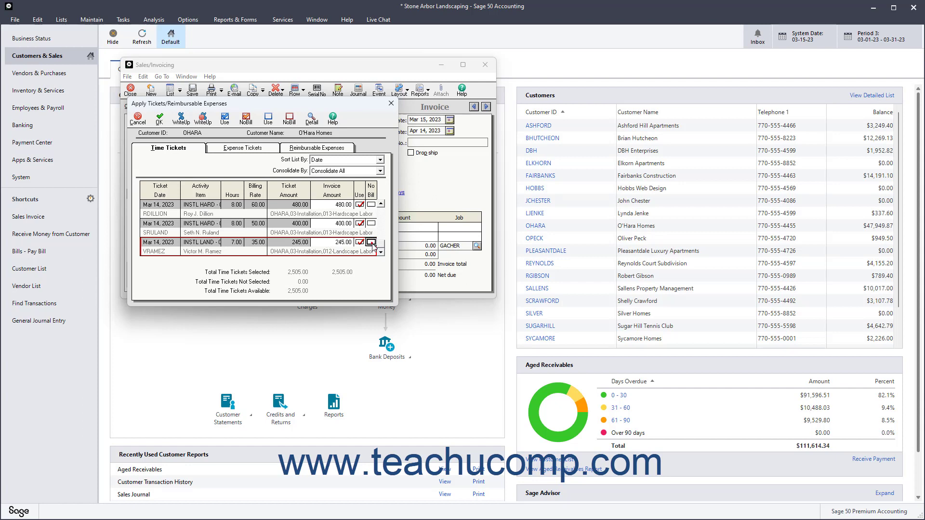
left_click(360, 243)
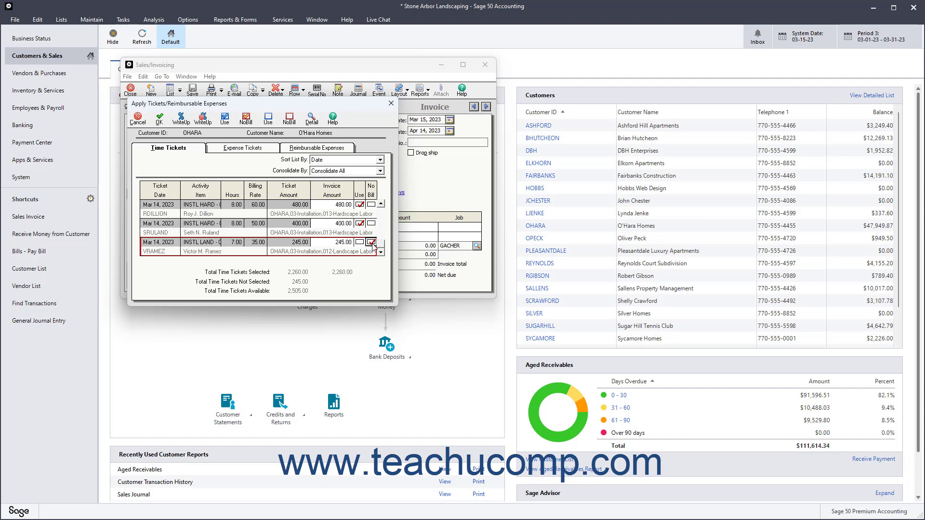
left_click(360, 243)
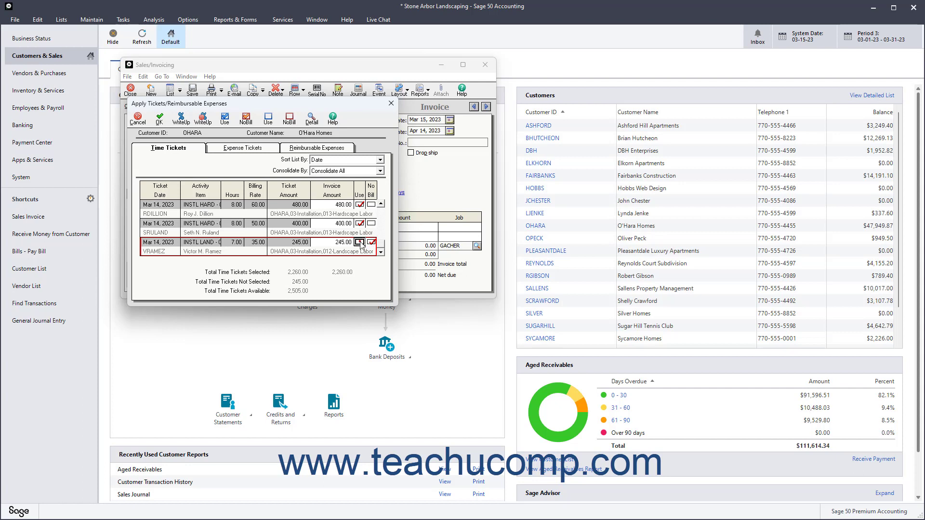
left_click(359, 243)
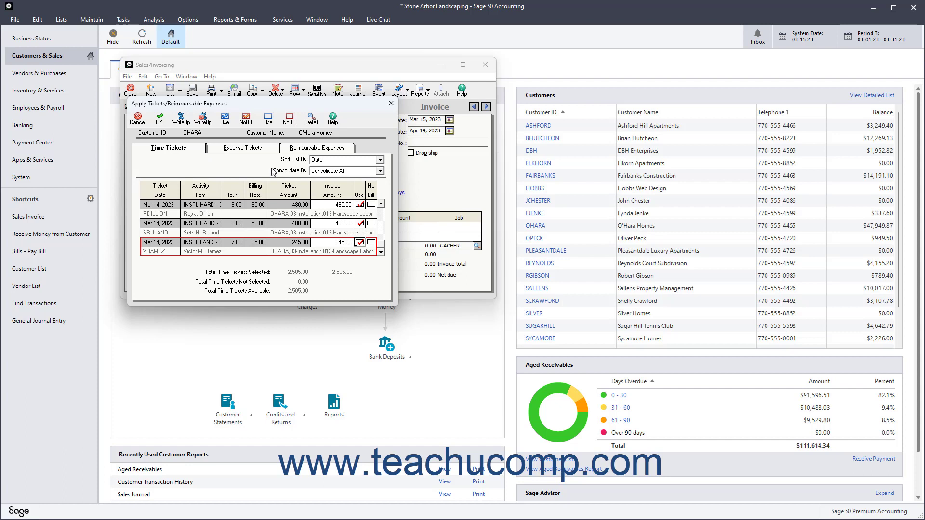
Step: Consolidate the selected tickets by Activity Item and apply them, giving two lines and a $2,630.25 total
left_click(345, 171)
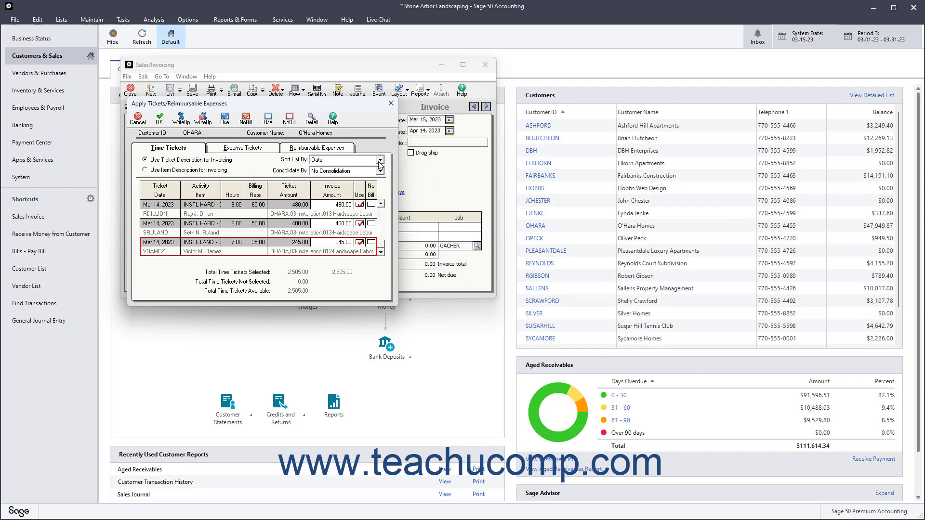
left_click(376, 159)
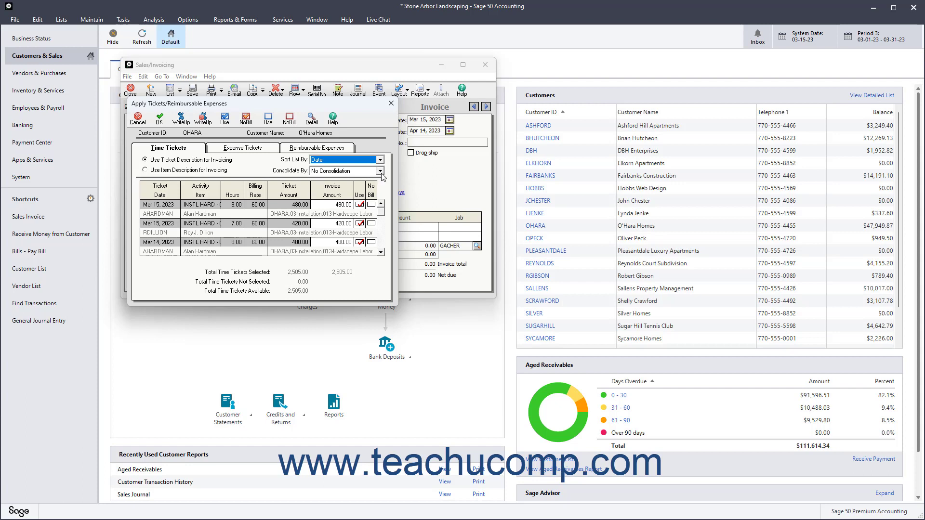
left_click(380, 171)
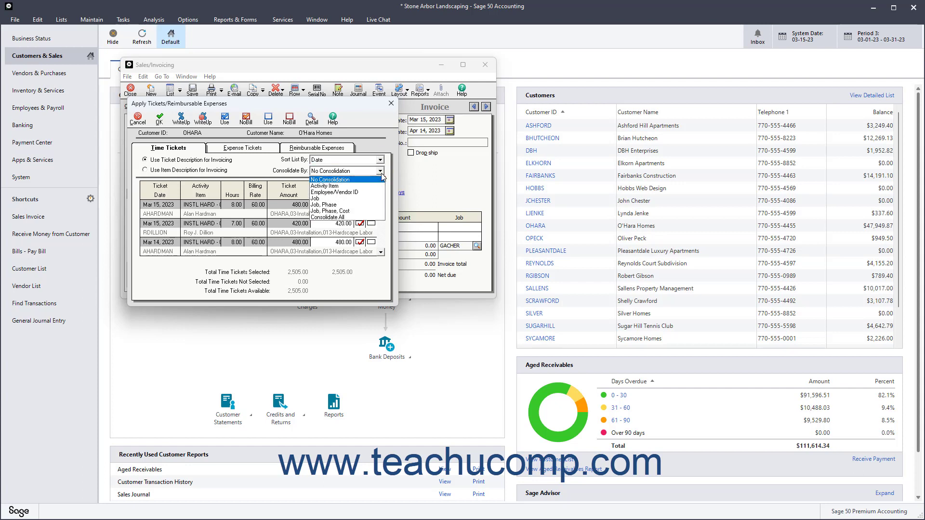
left_click(345, 192)
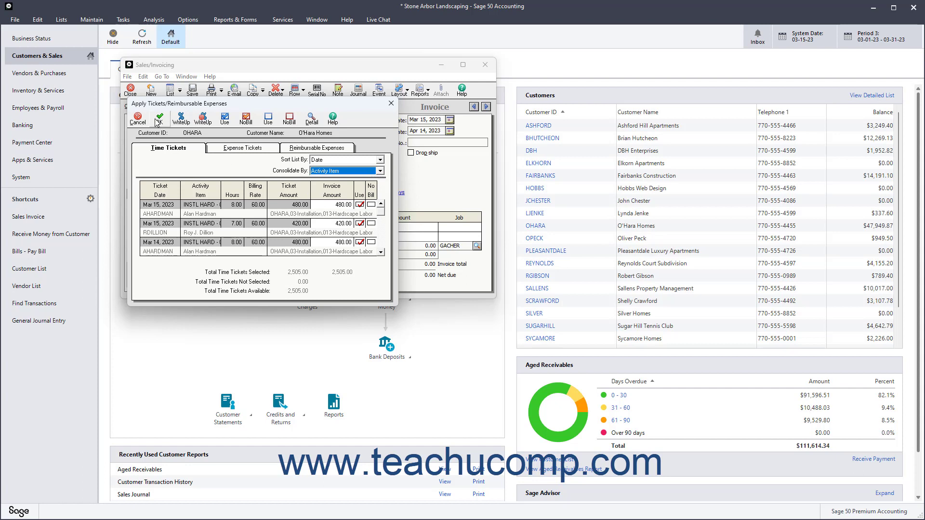
mouse_move(159, 117)
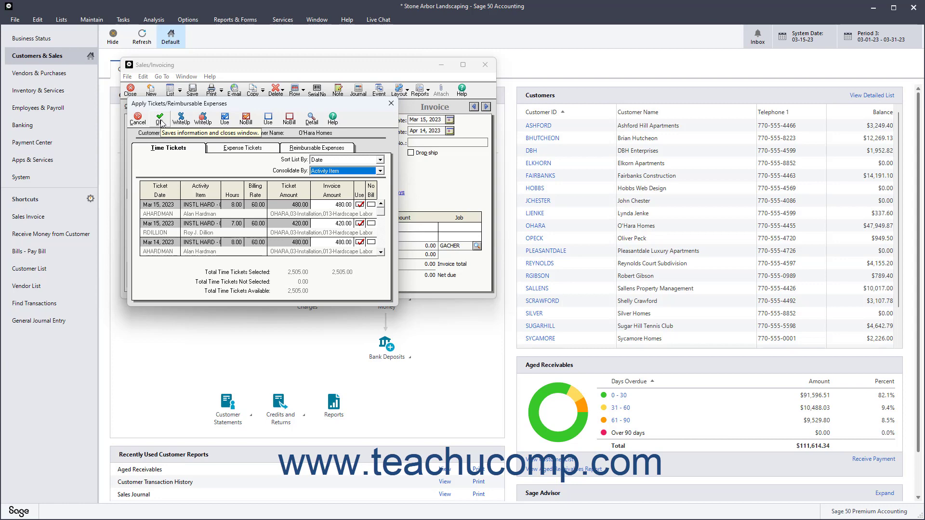
left_click(159, 116)
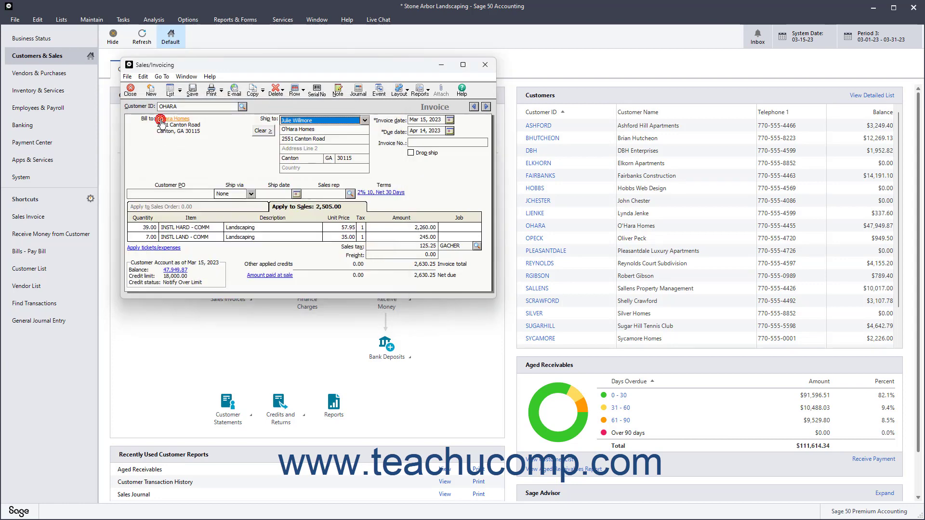